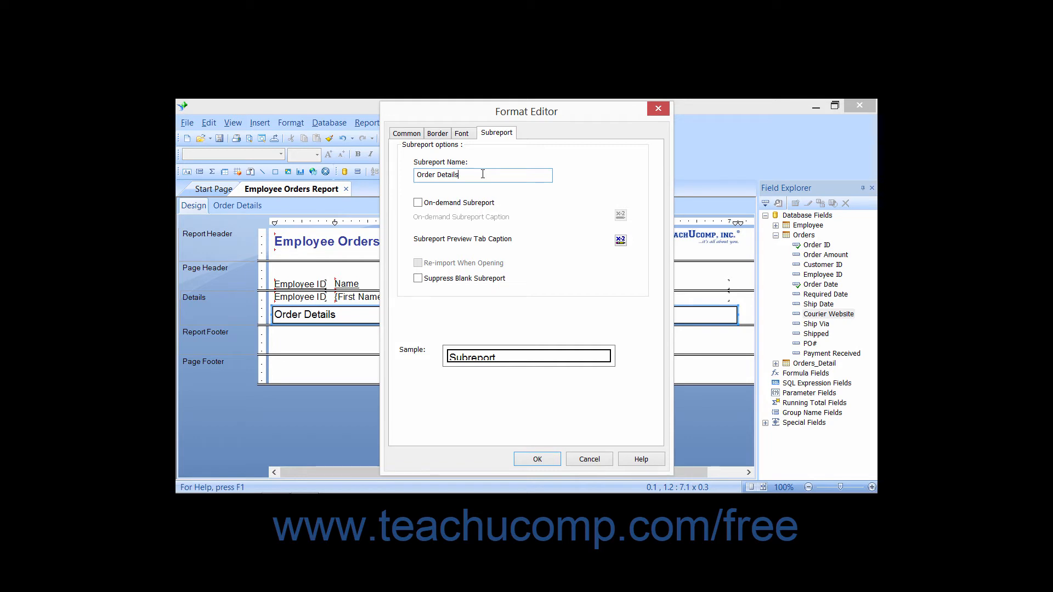
mouse_move(491, 188)
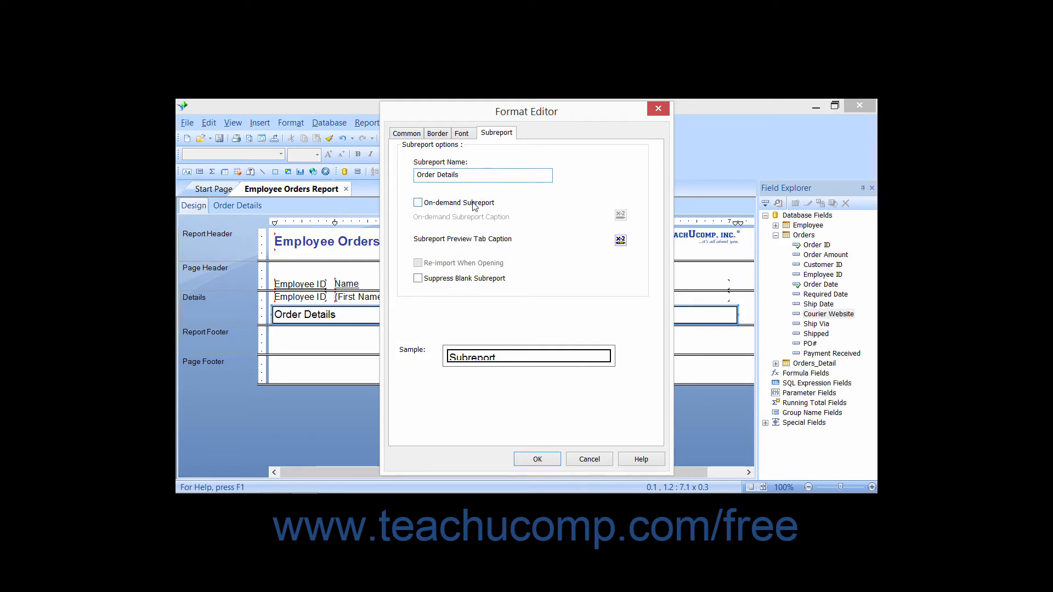
Step: Enable On-demand Subreport for Order Details, toggling it off and back on to demonstrate
click(416, 202)
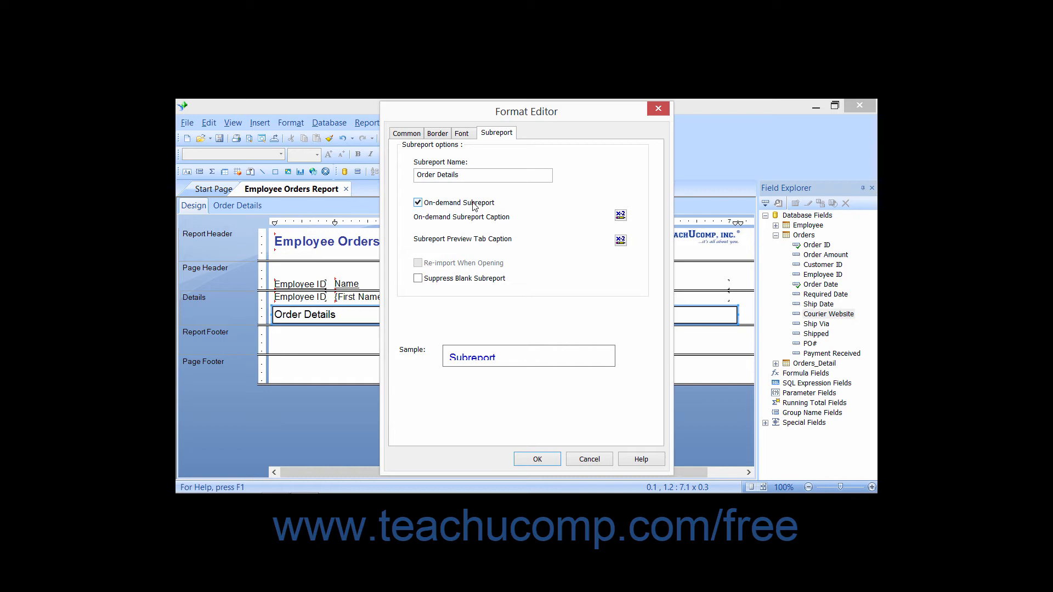
click(416, 201)
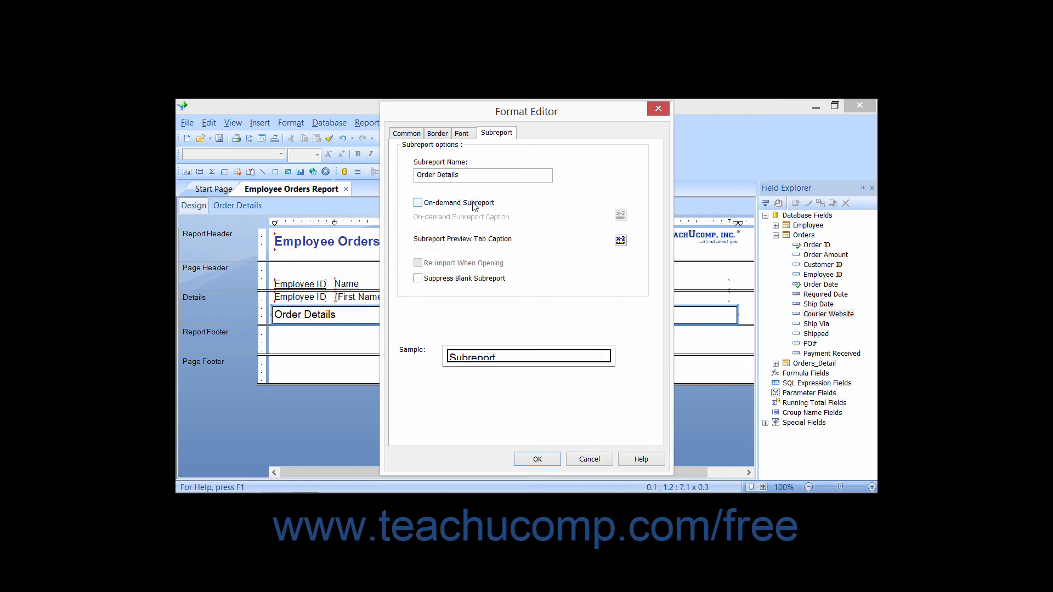
click(416, 202)
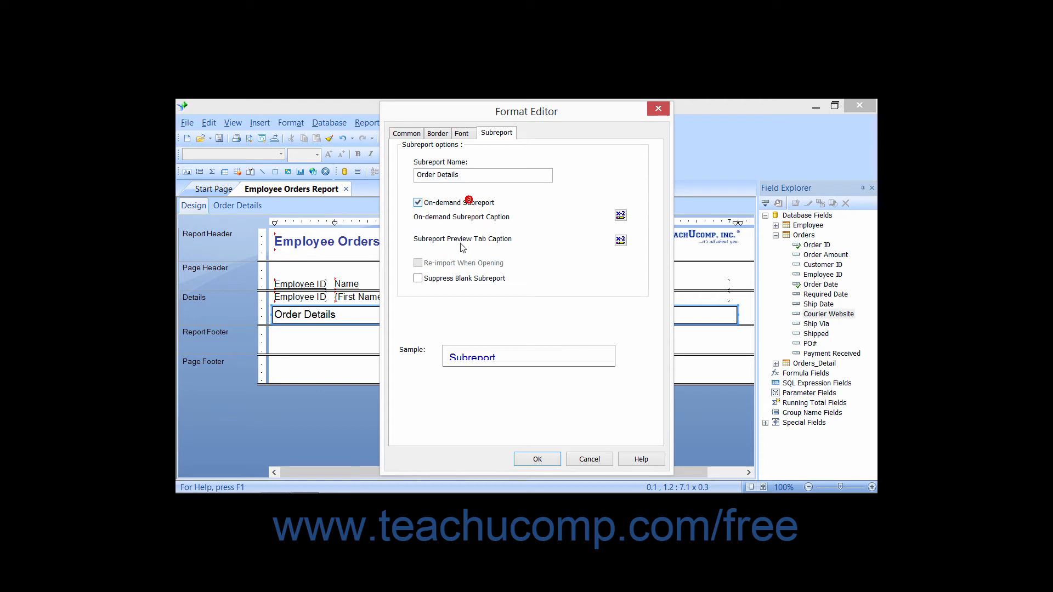
mouse_move(465, 269)
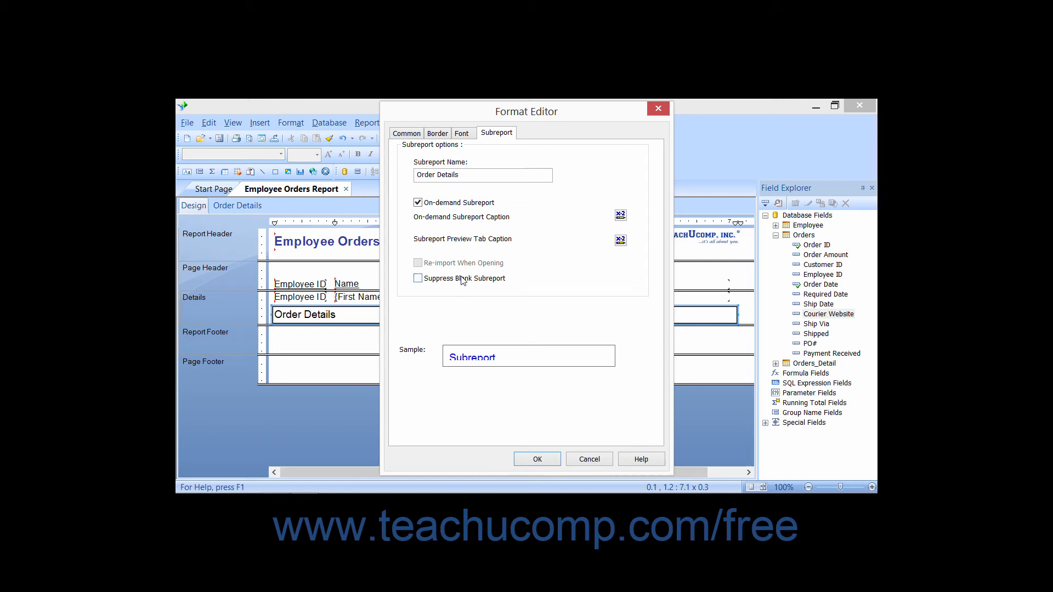
Step: Enable Suppress Blank Subreport and apply the formatting with OK
click(418, 277)
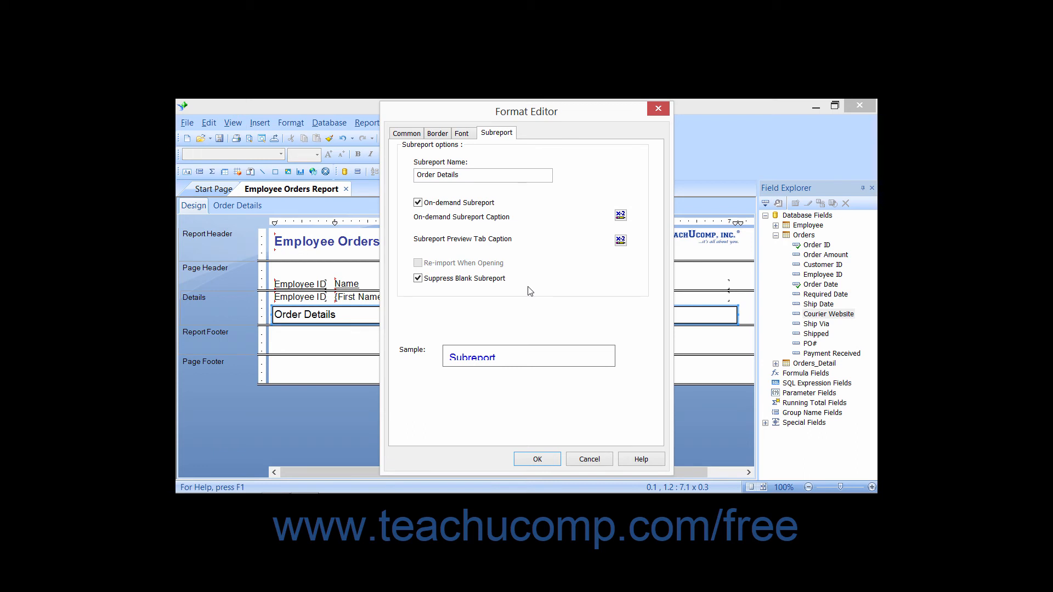
mouse_move(533, 307)
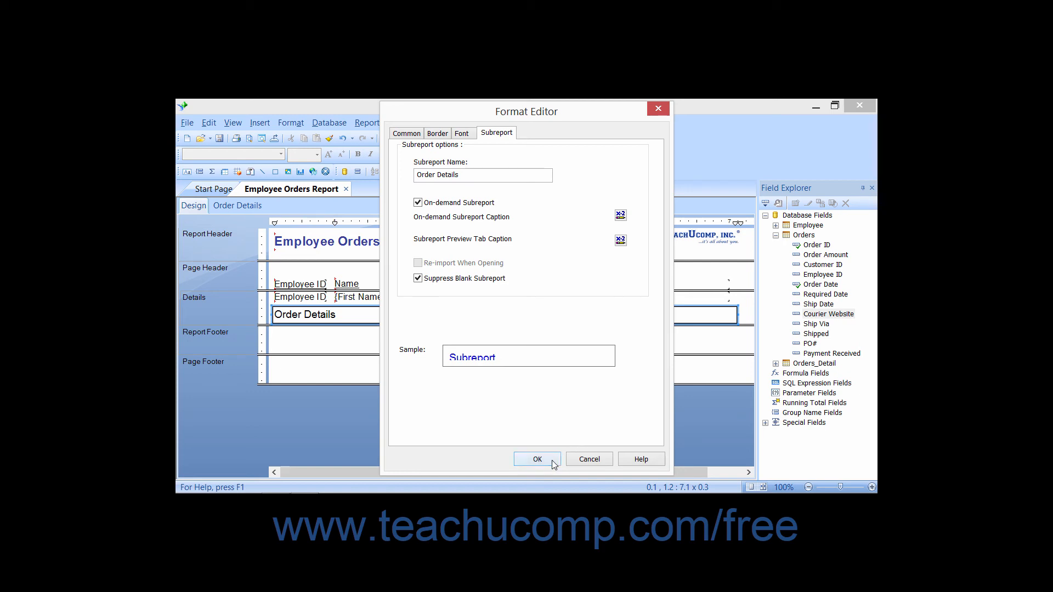
click(536, 458)
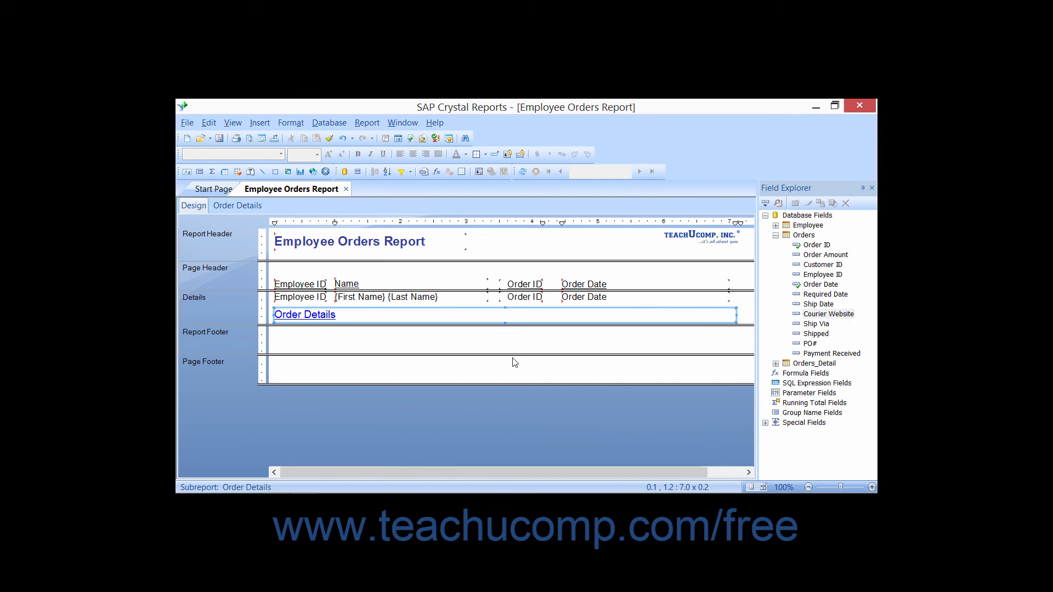